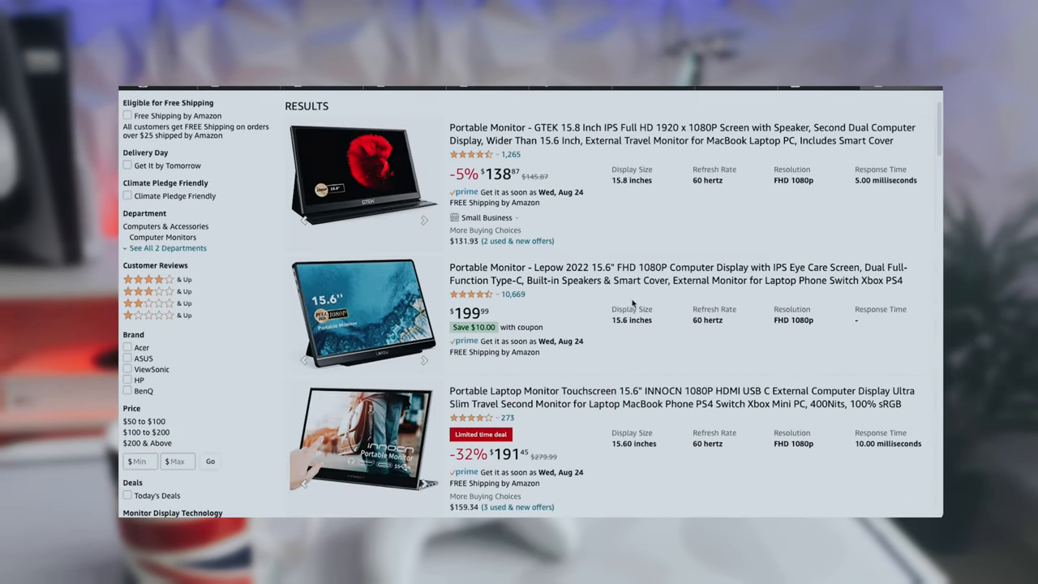
scroll("down", 3)
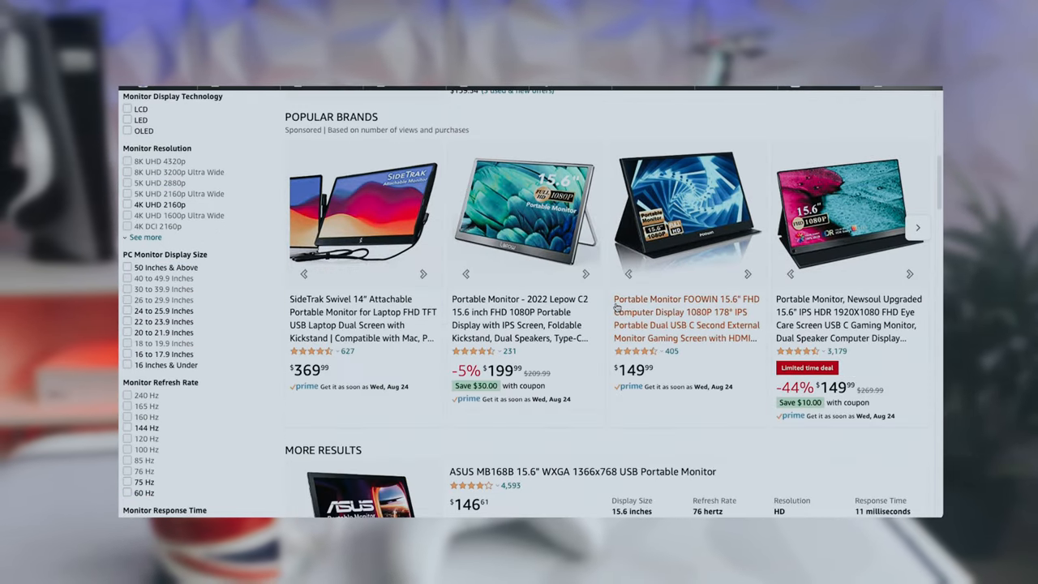
scroll("down", 3)
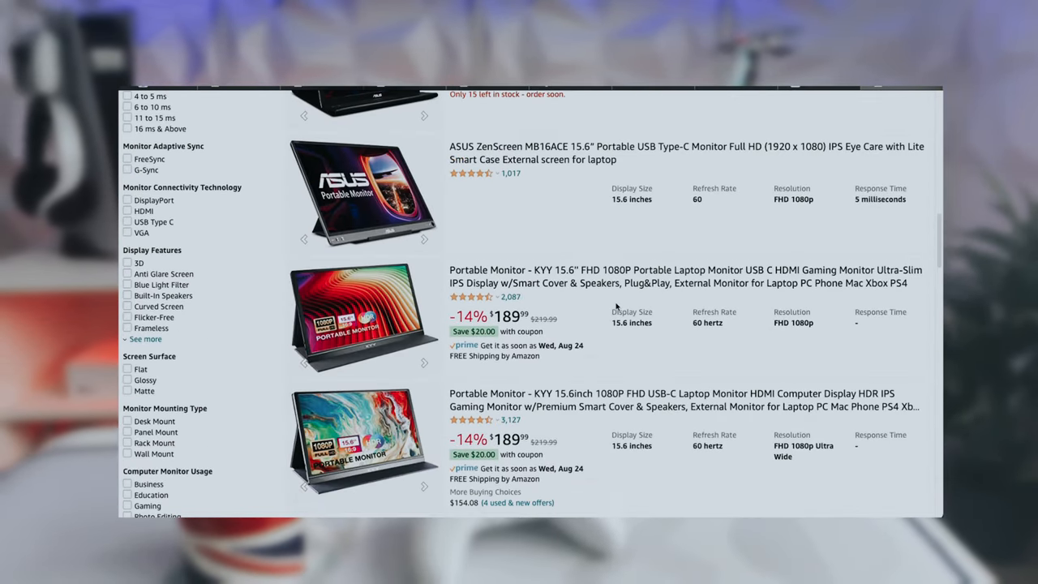
scroll("down", 3)
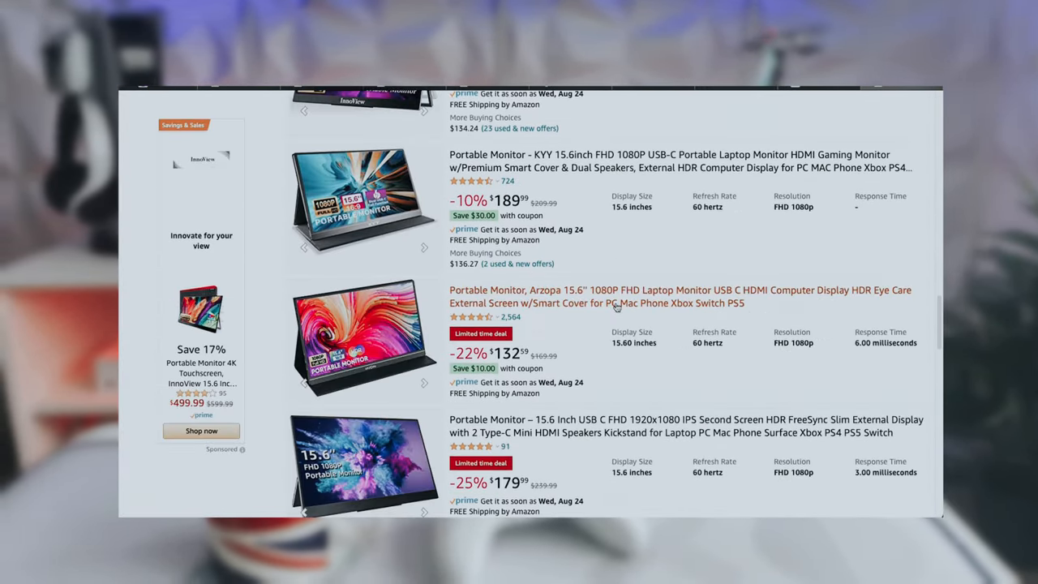
scroll("down", 3)
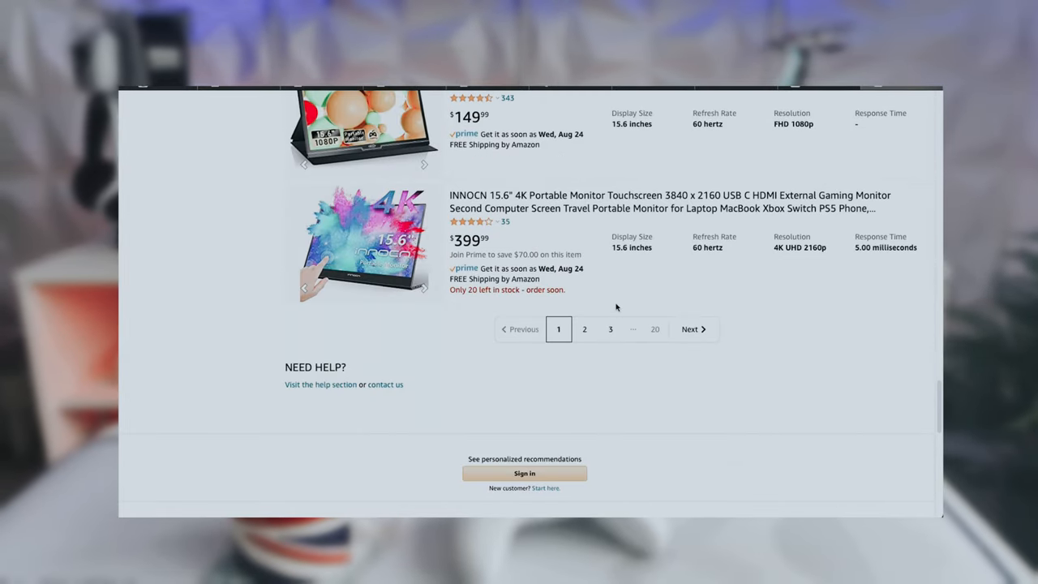